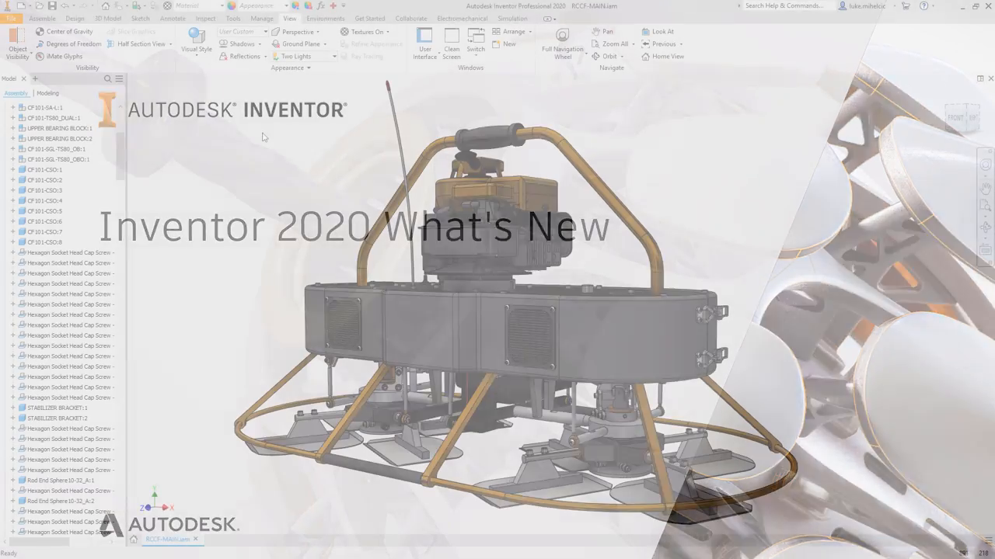
Choose a display quality preset from the High Quality, Balanced and Performance options.
left_click(241, 31)
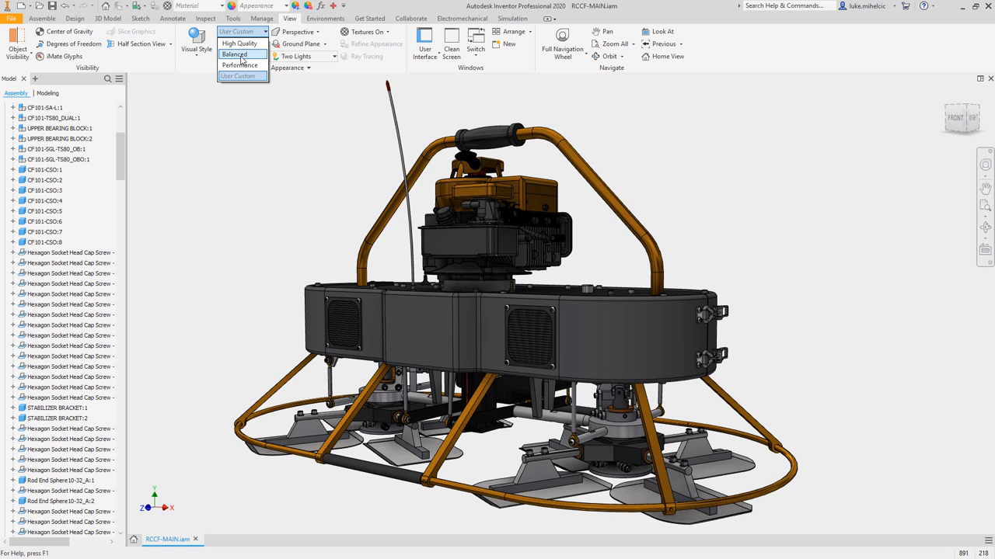
left_click(233, 53)
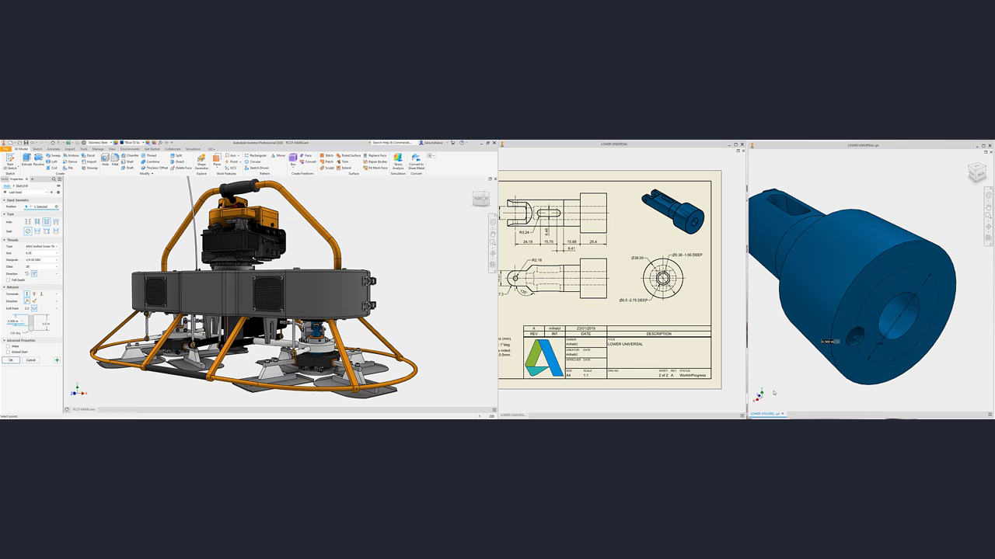
Add a ring of holes to the blue part and review the mirrored sheet metal forum idea.
left_click(252, 156)
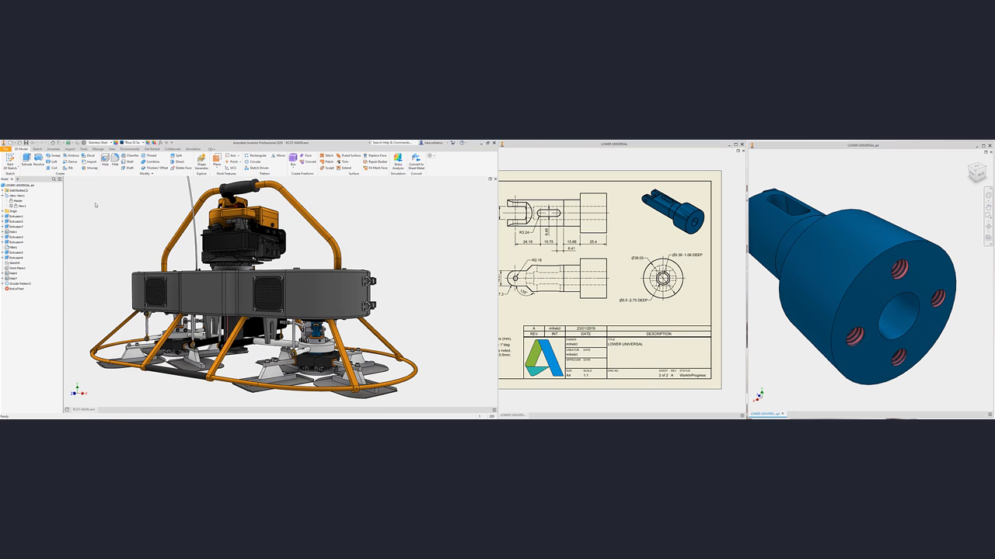
left_click(40, 149)
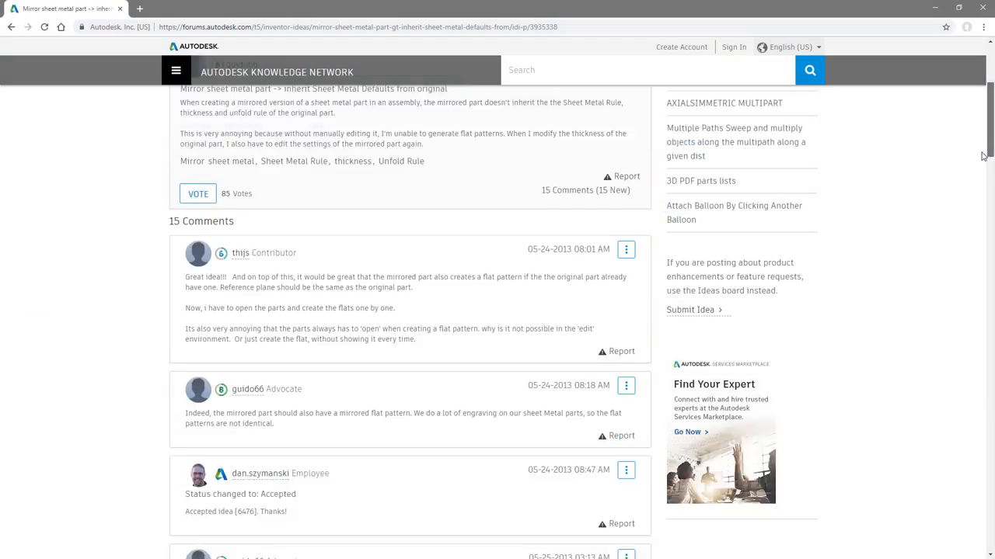
scroll("down", 3)
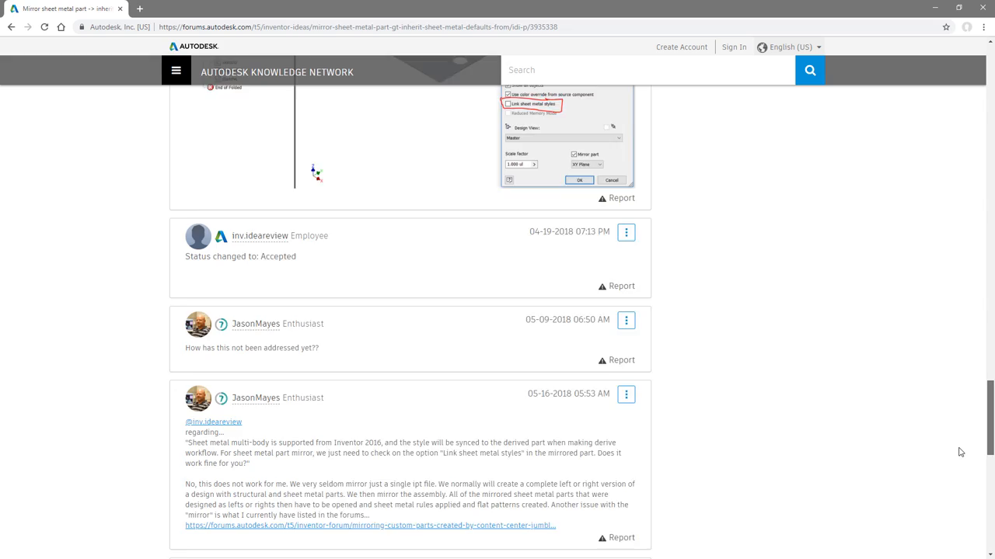
scroll("down", 3)
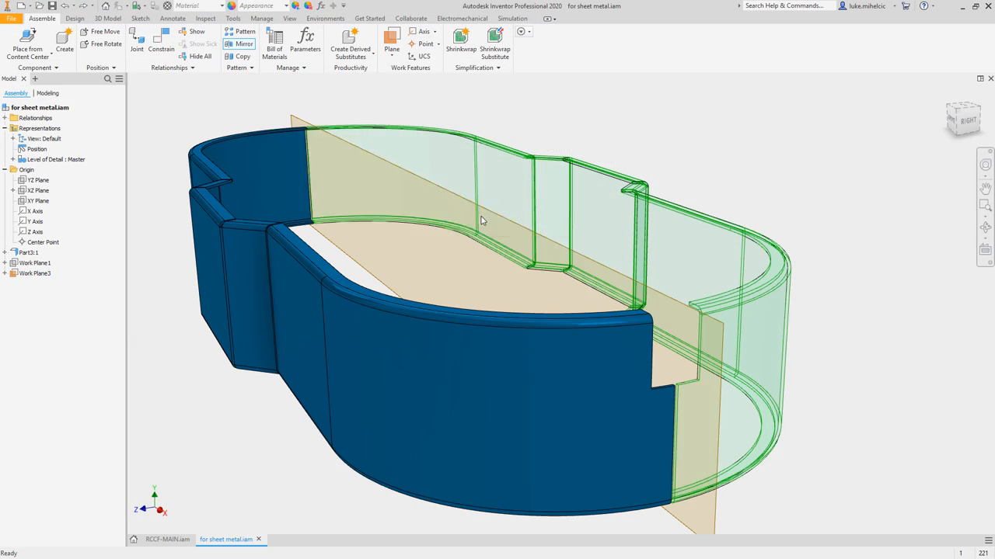
Mirror the blue sheet metal wall across the work plane to form the opposite half.
left_click(547, 43)
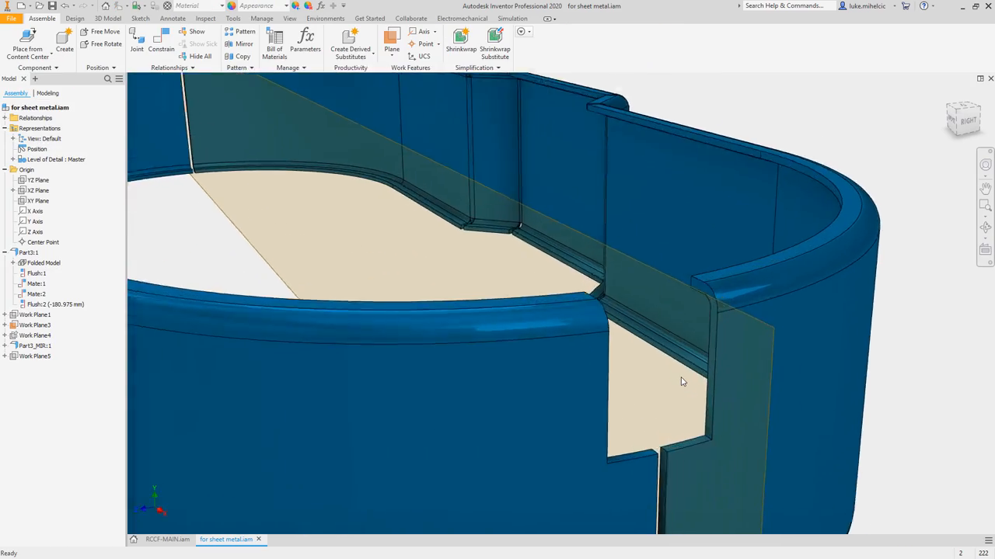
left_click(168, 539)
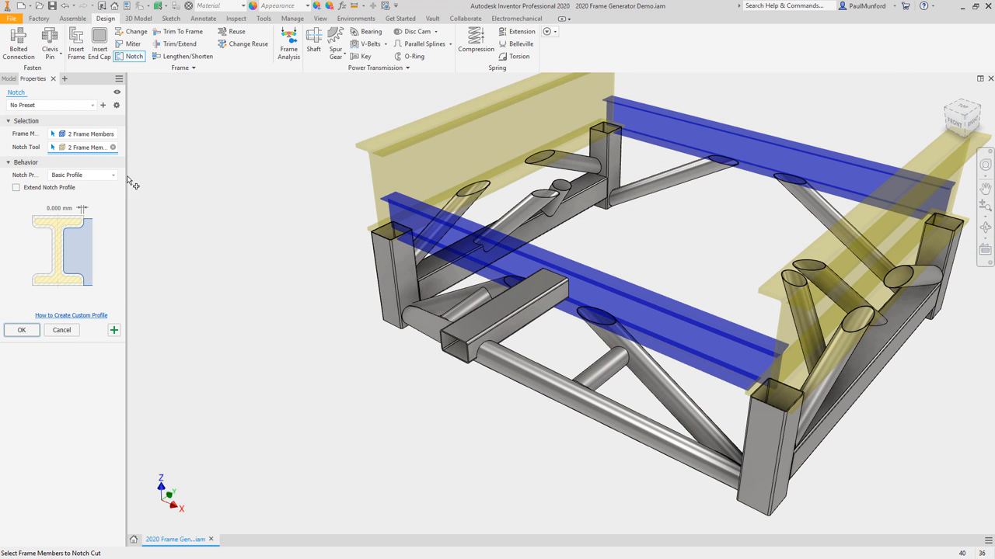
Notch the two blue crossbeams around the two yellow beams.
left_click(81, 174)
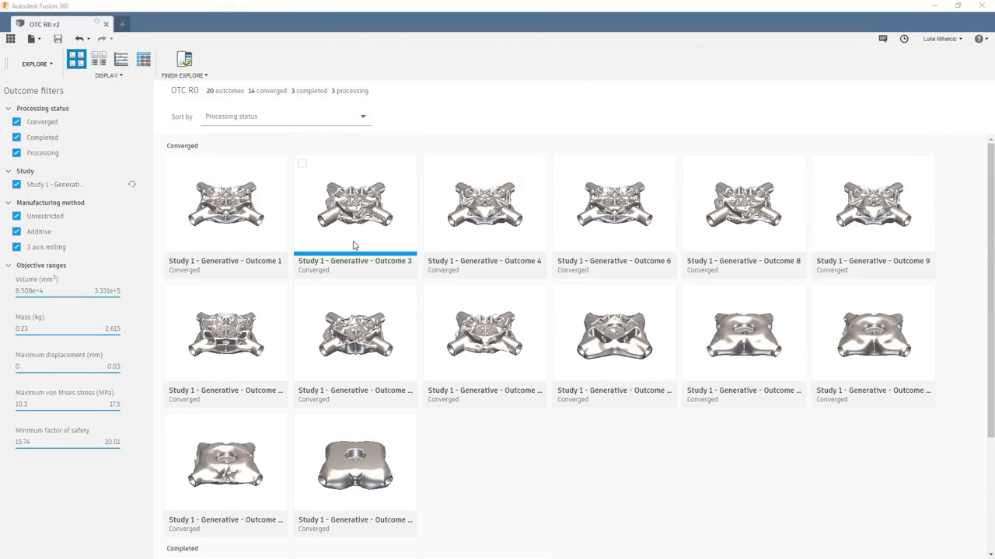
Compare outcomes on the scatter plot, then inspect Generative Outcome 11 at a later iteration.
left_click(121, 59)
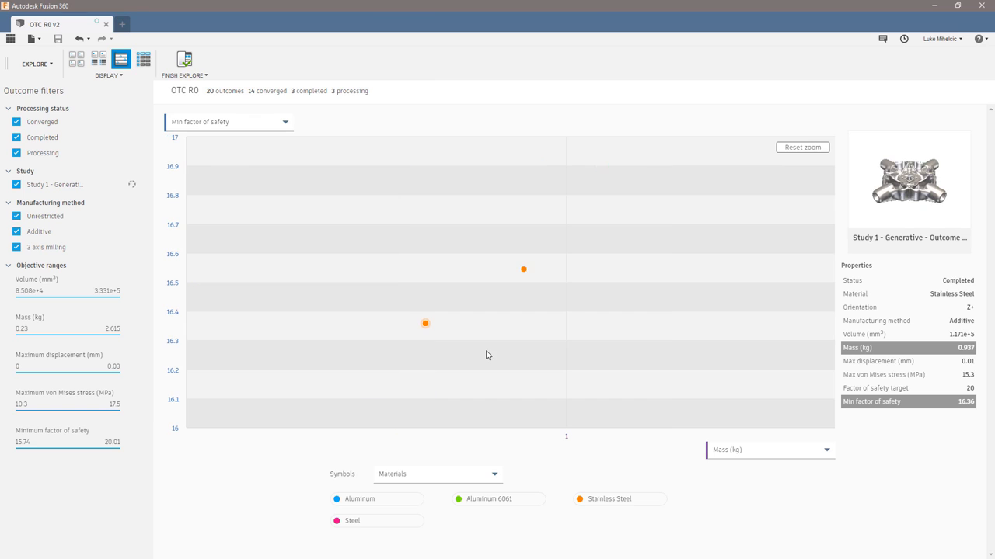
left_click(76, 59)
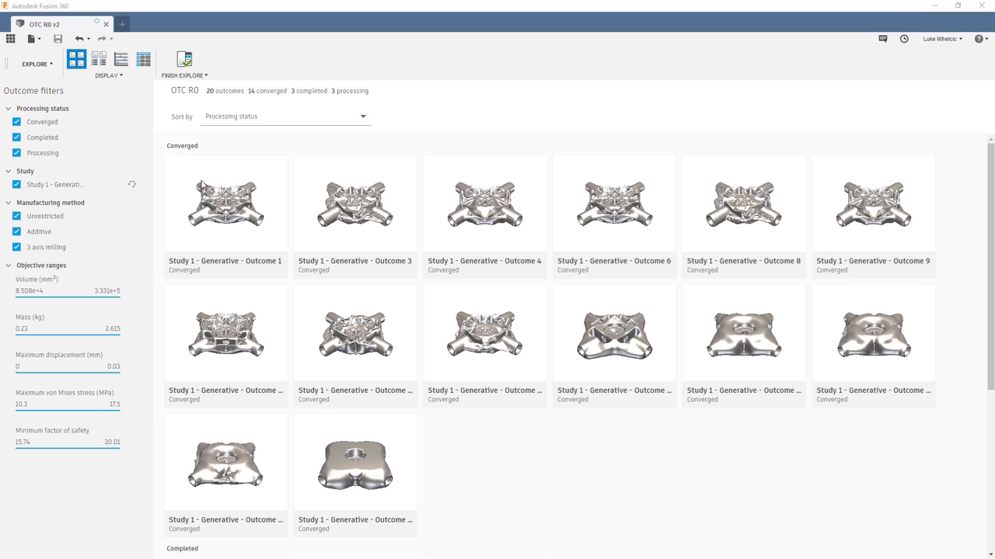
double_click(485, 332)
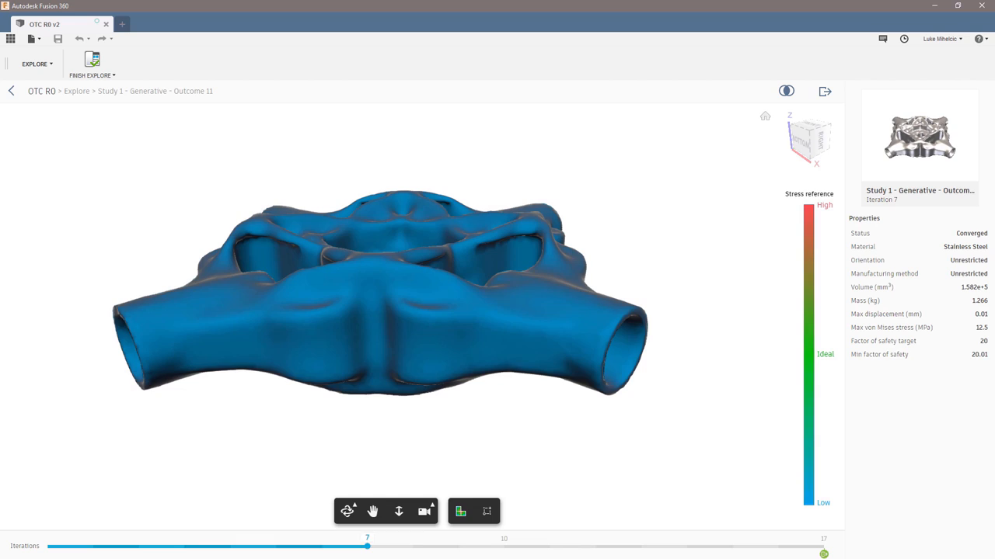
left_click_drag(366, 547, 730, 547)
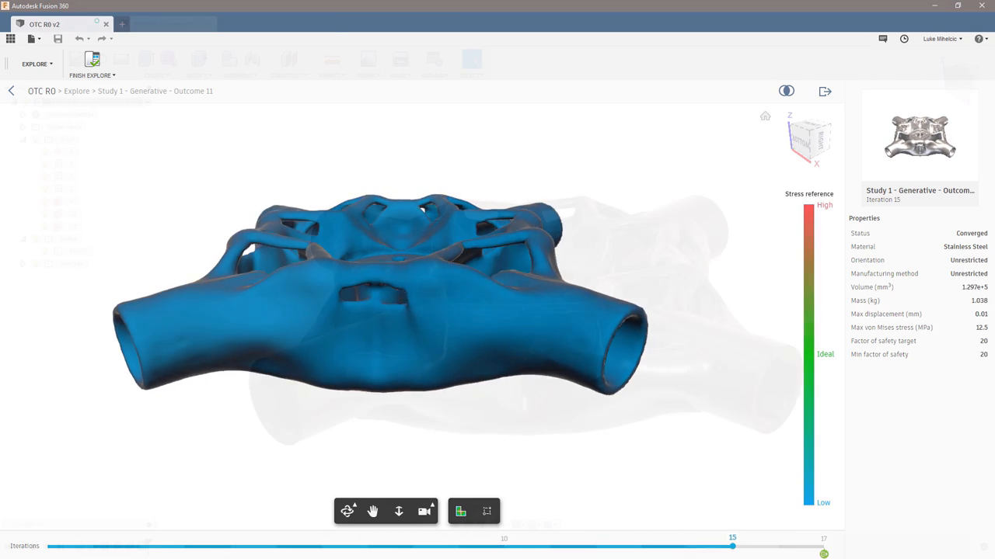